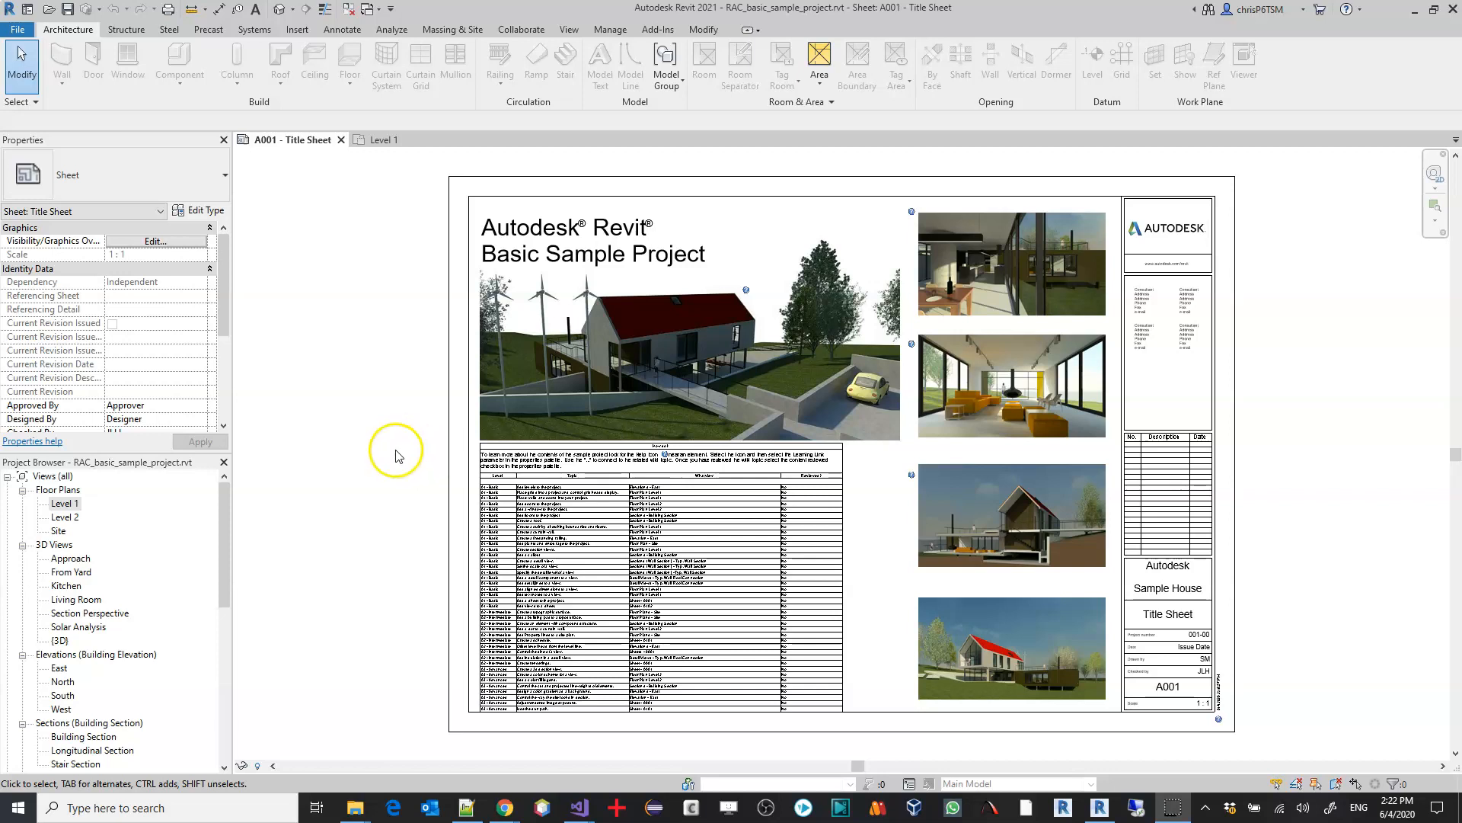
mouse_move(387, 464)
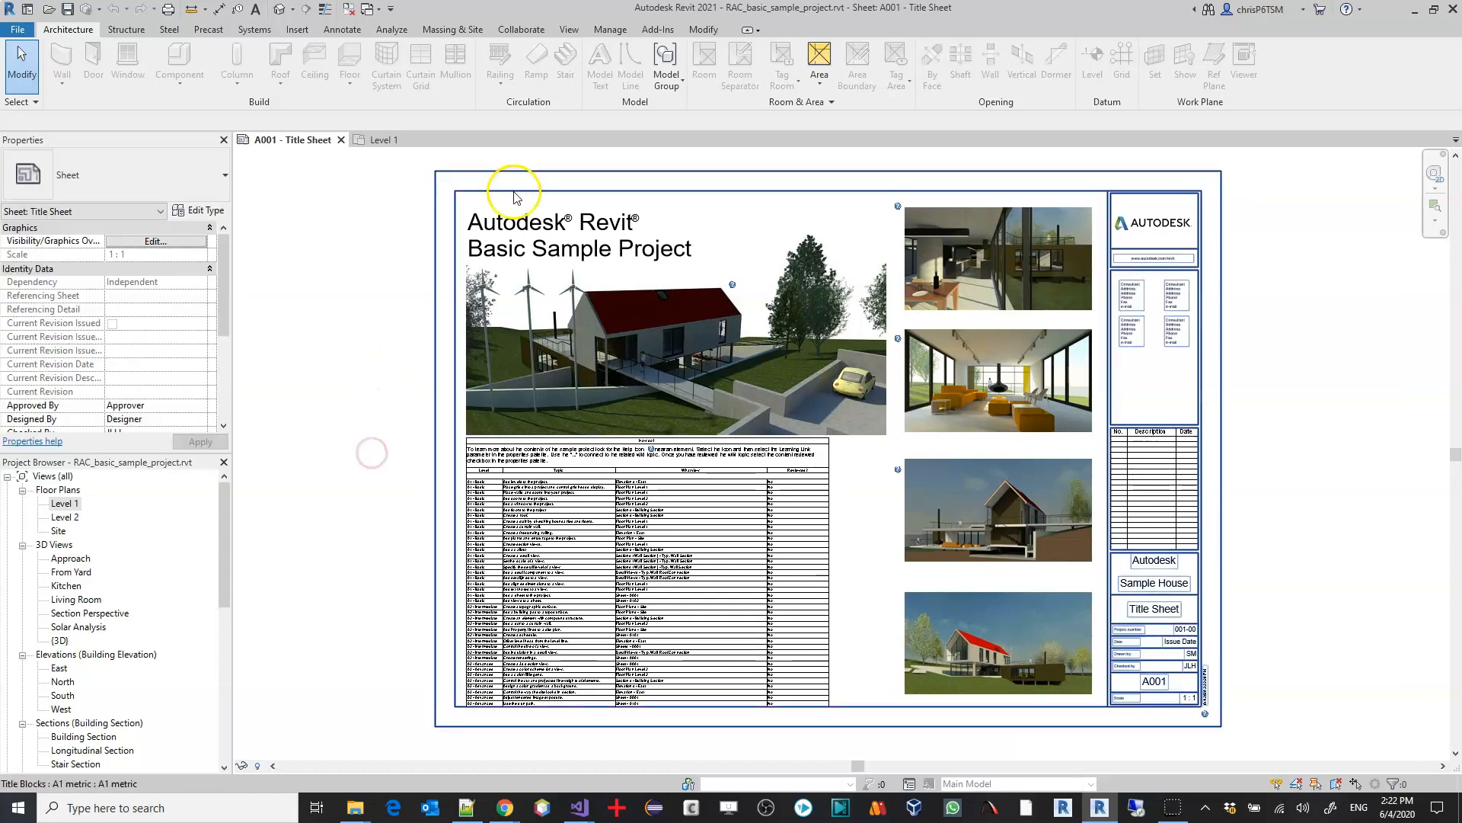
Show the Add-Ins ribbon tools, including the BIMWERX language translator.
click(656, 29)
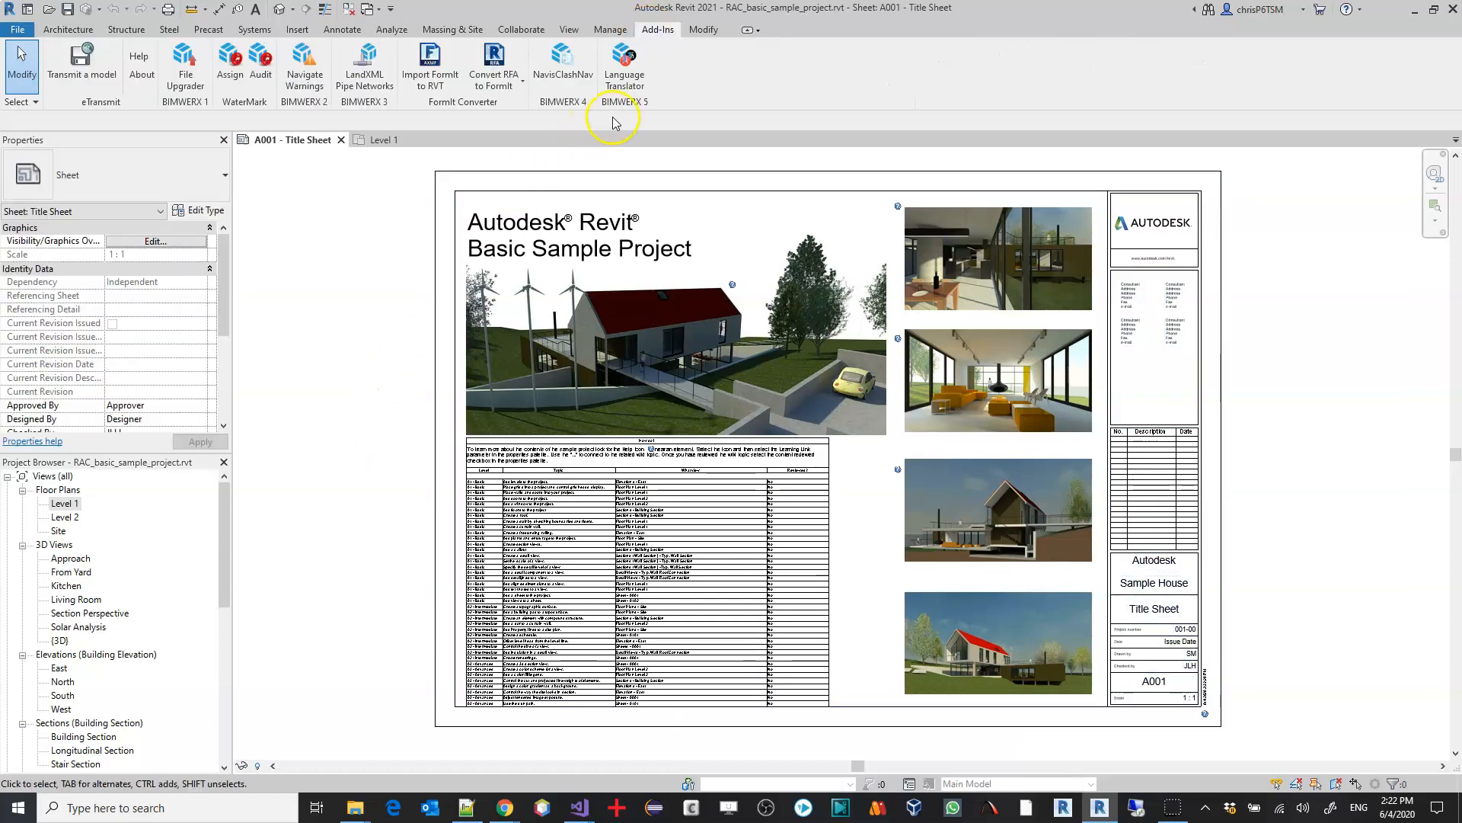
Set Language Translator to en. English → af. Afrikaans, with Name/Description parameters and Capitalize on.
click(624, 65)
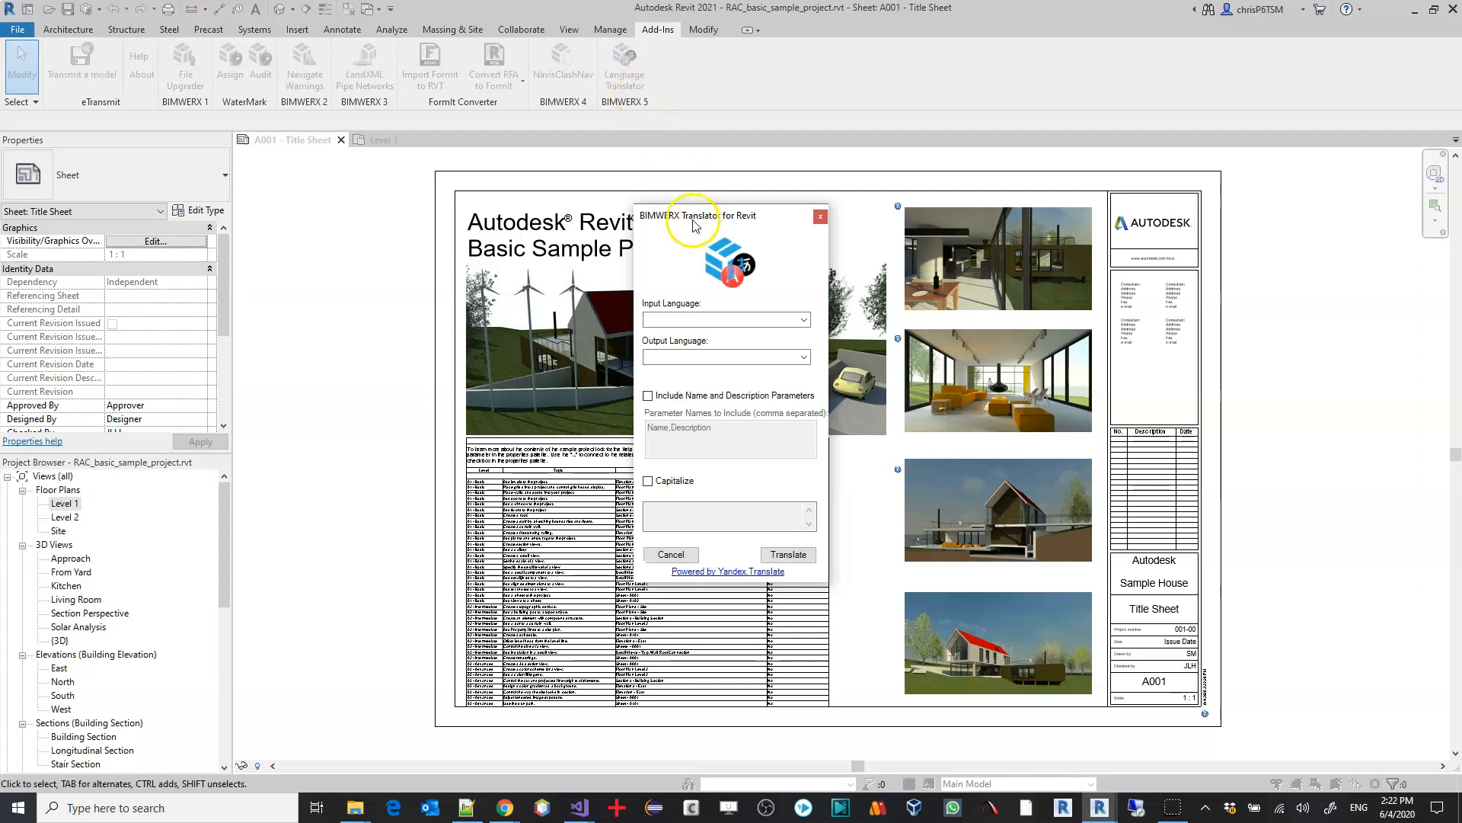
mouse_move(723, 320)
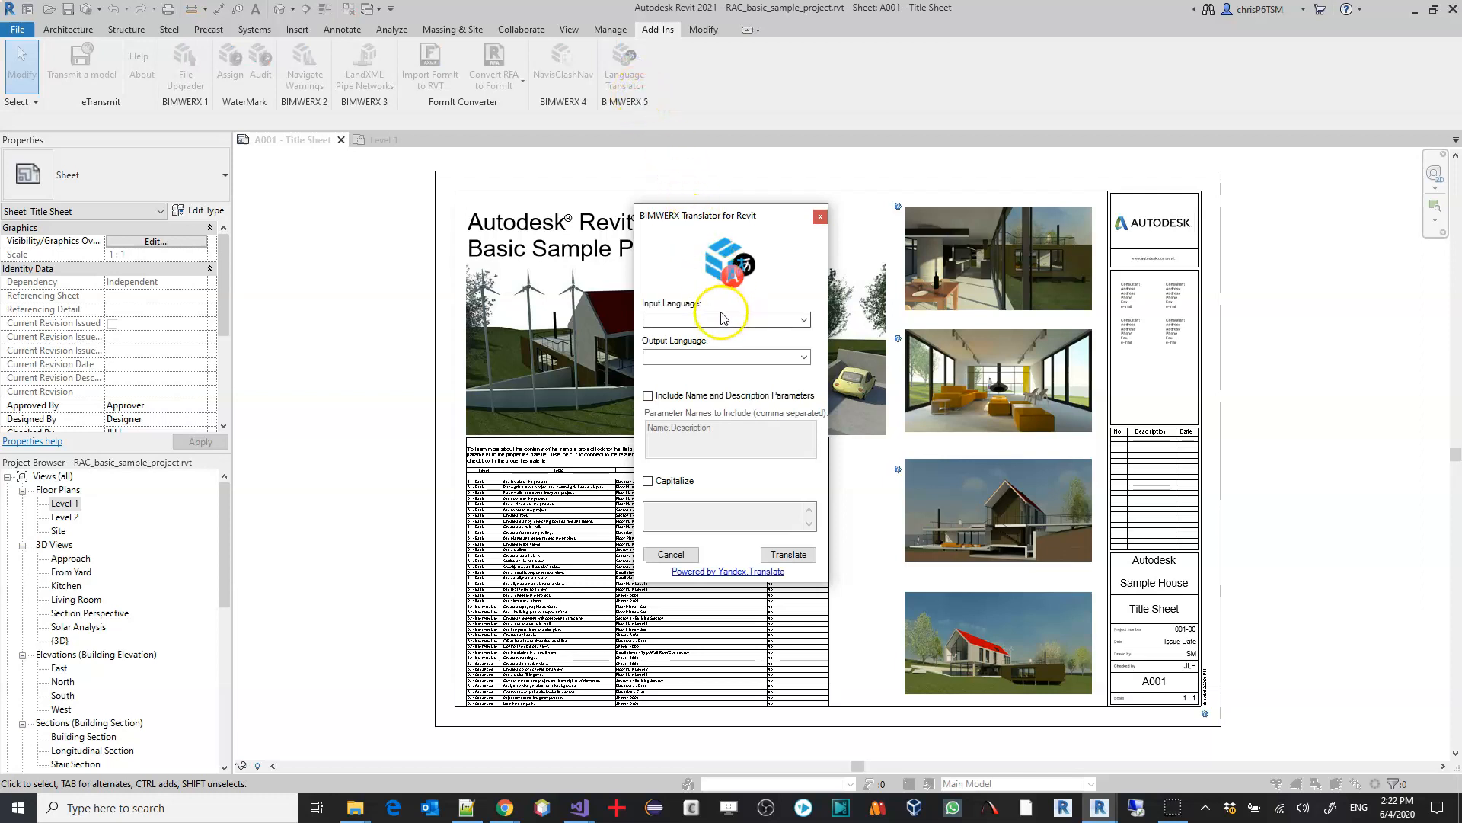
click(801, 319)
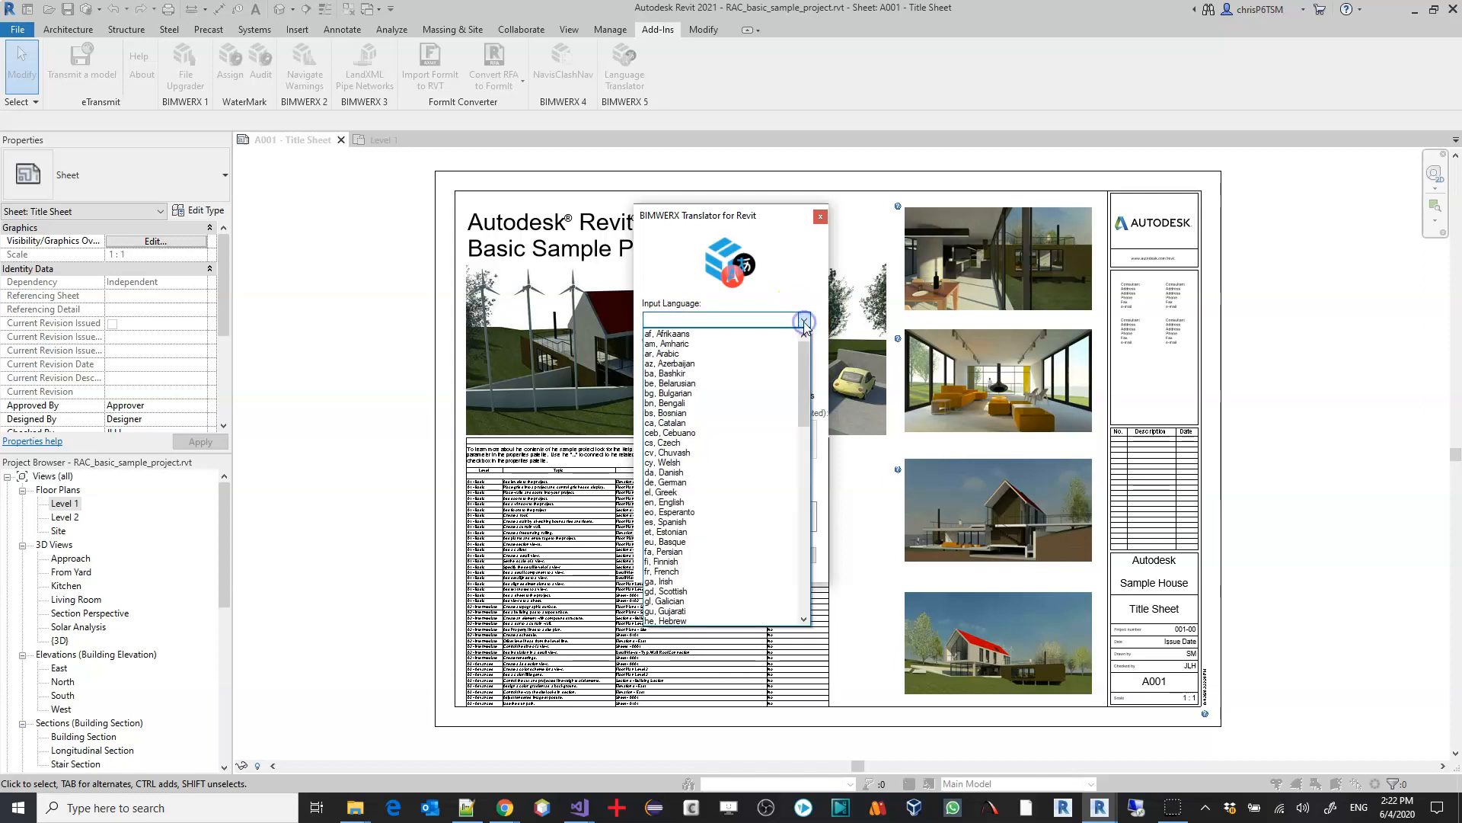
click(668, 502)
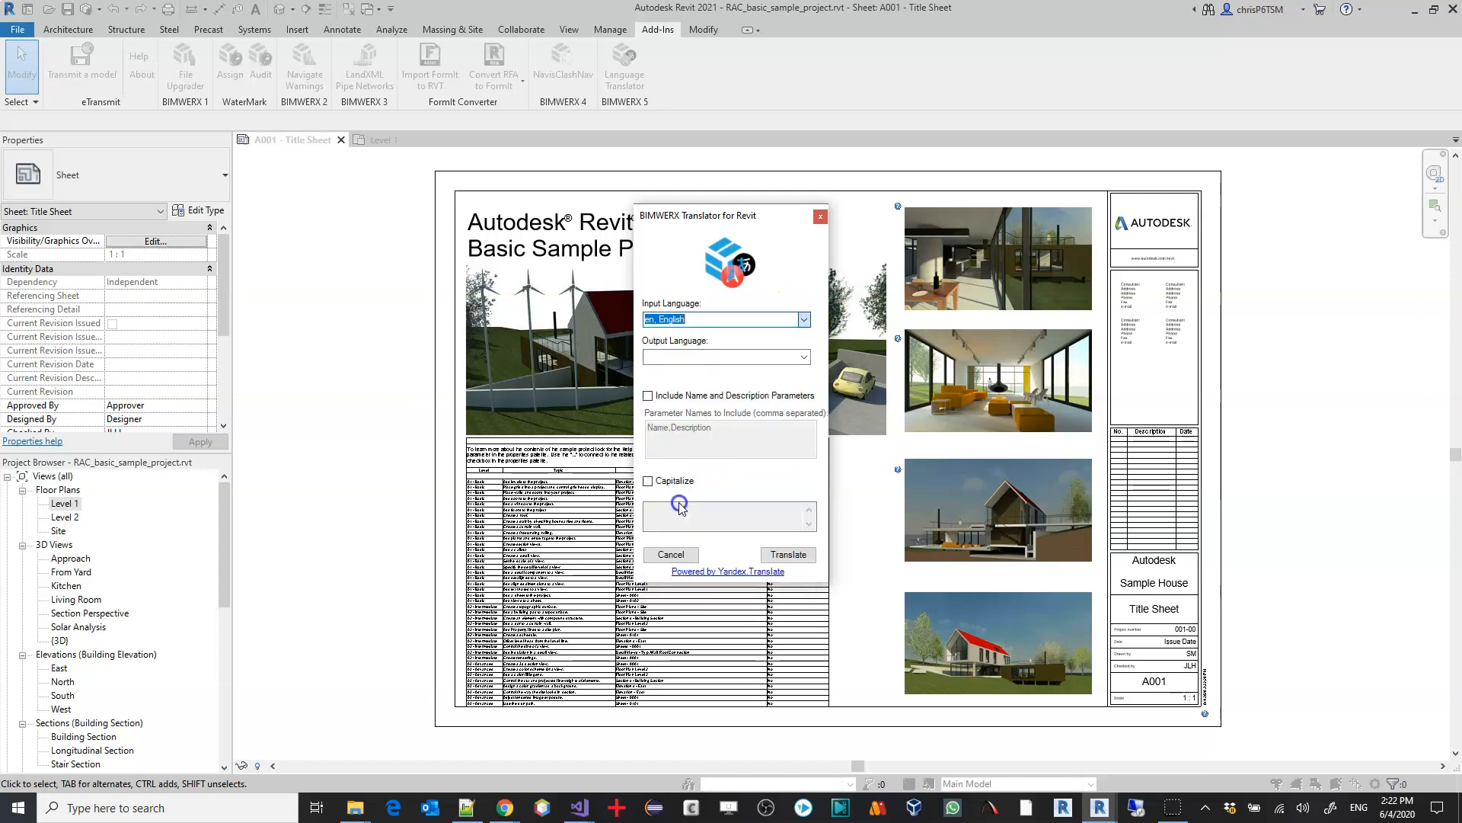
click(801, 356)
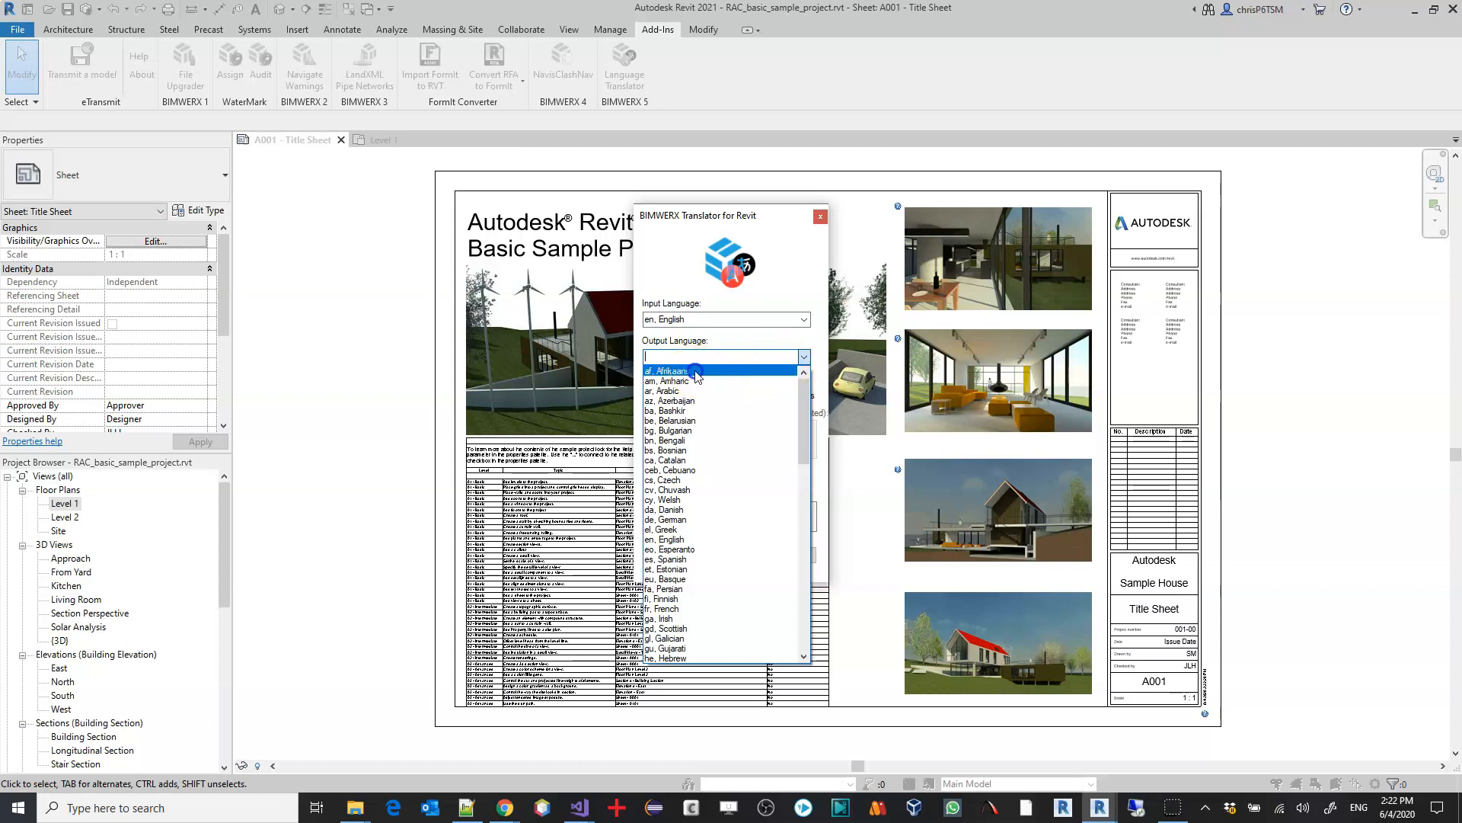
click(670, 370)
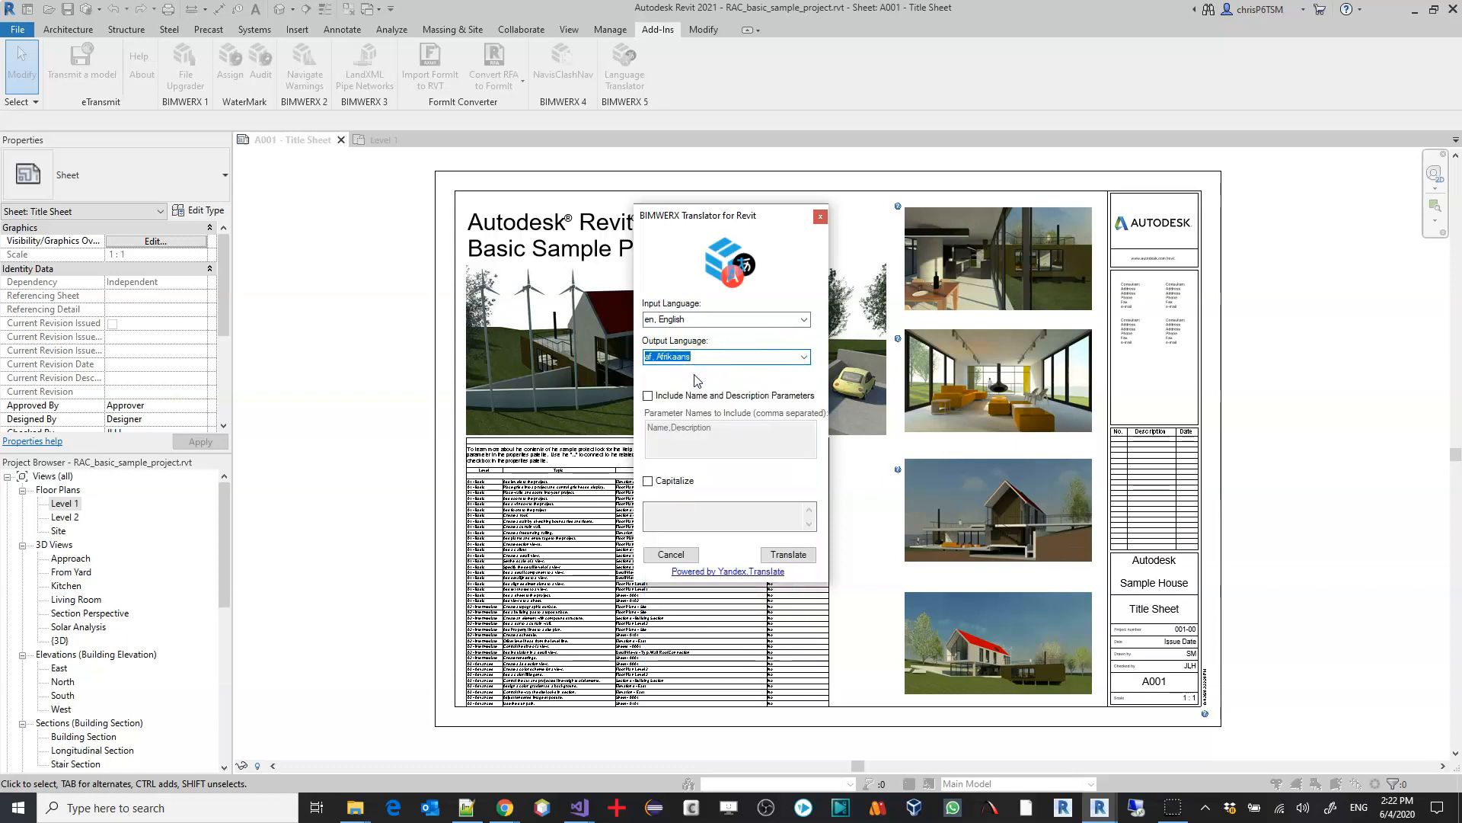
click(648, 395)
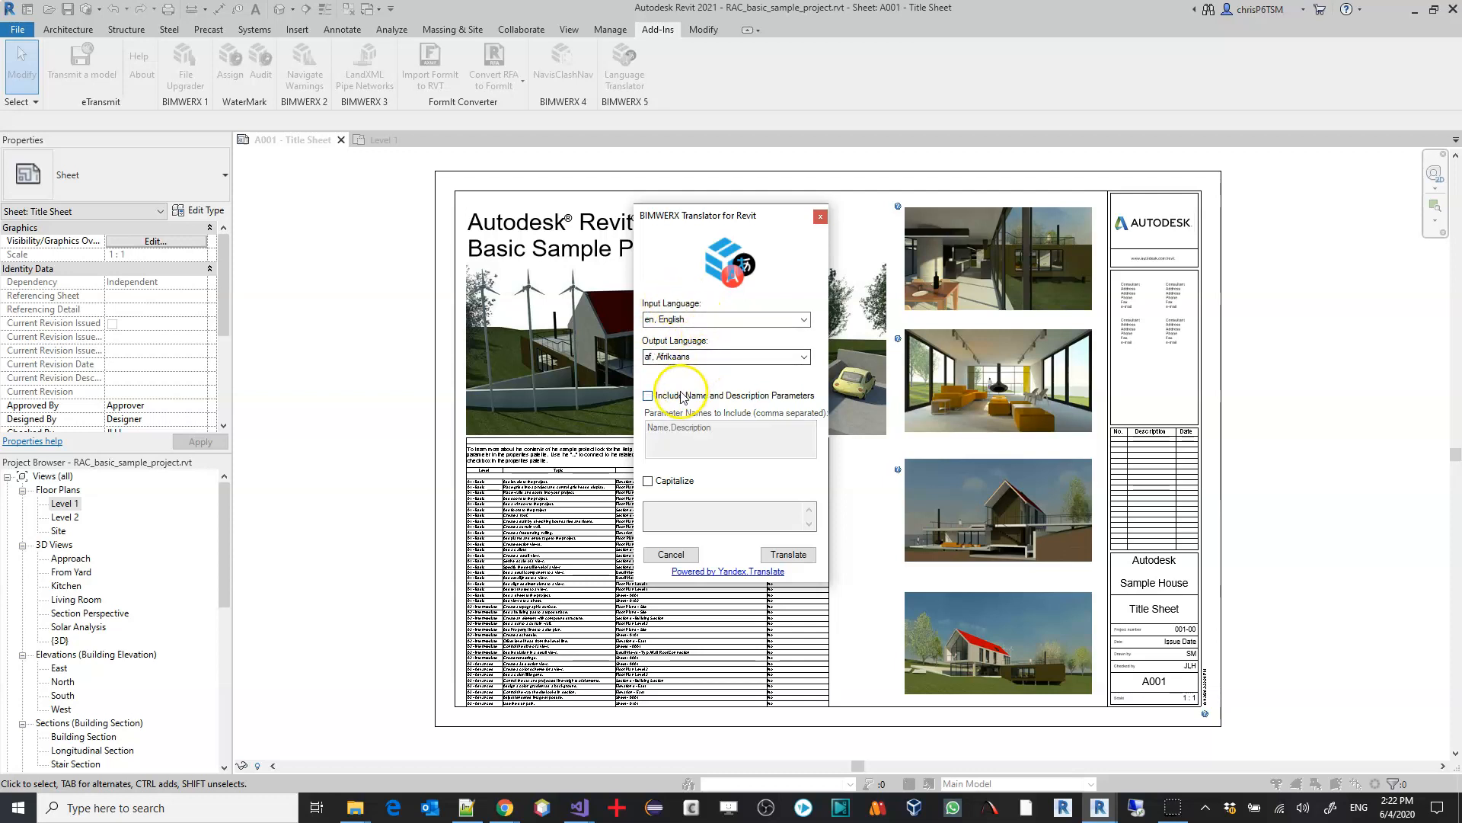
click(648, 394)
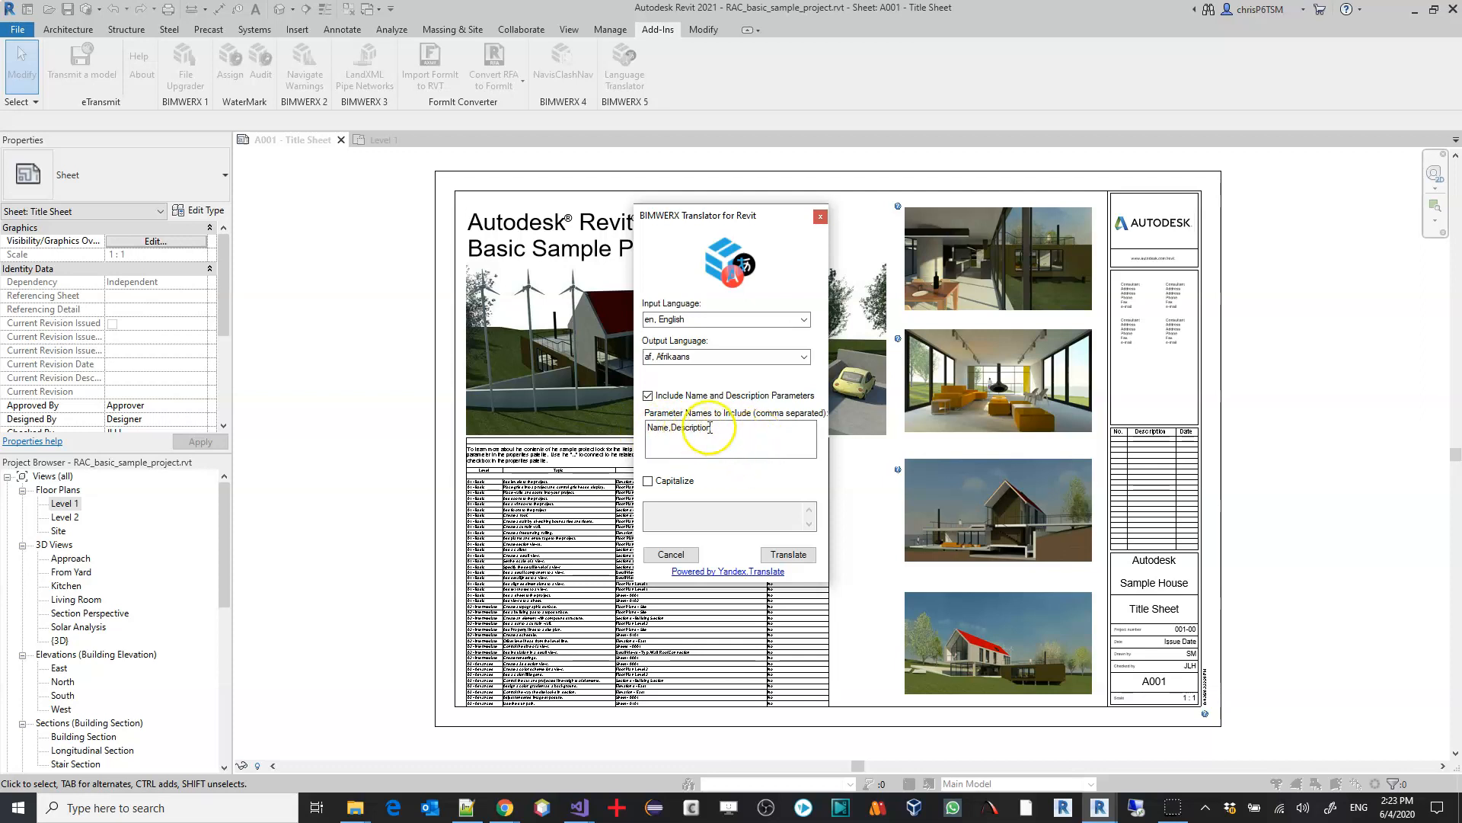
click(648, 480)
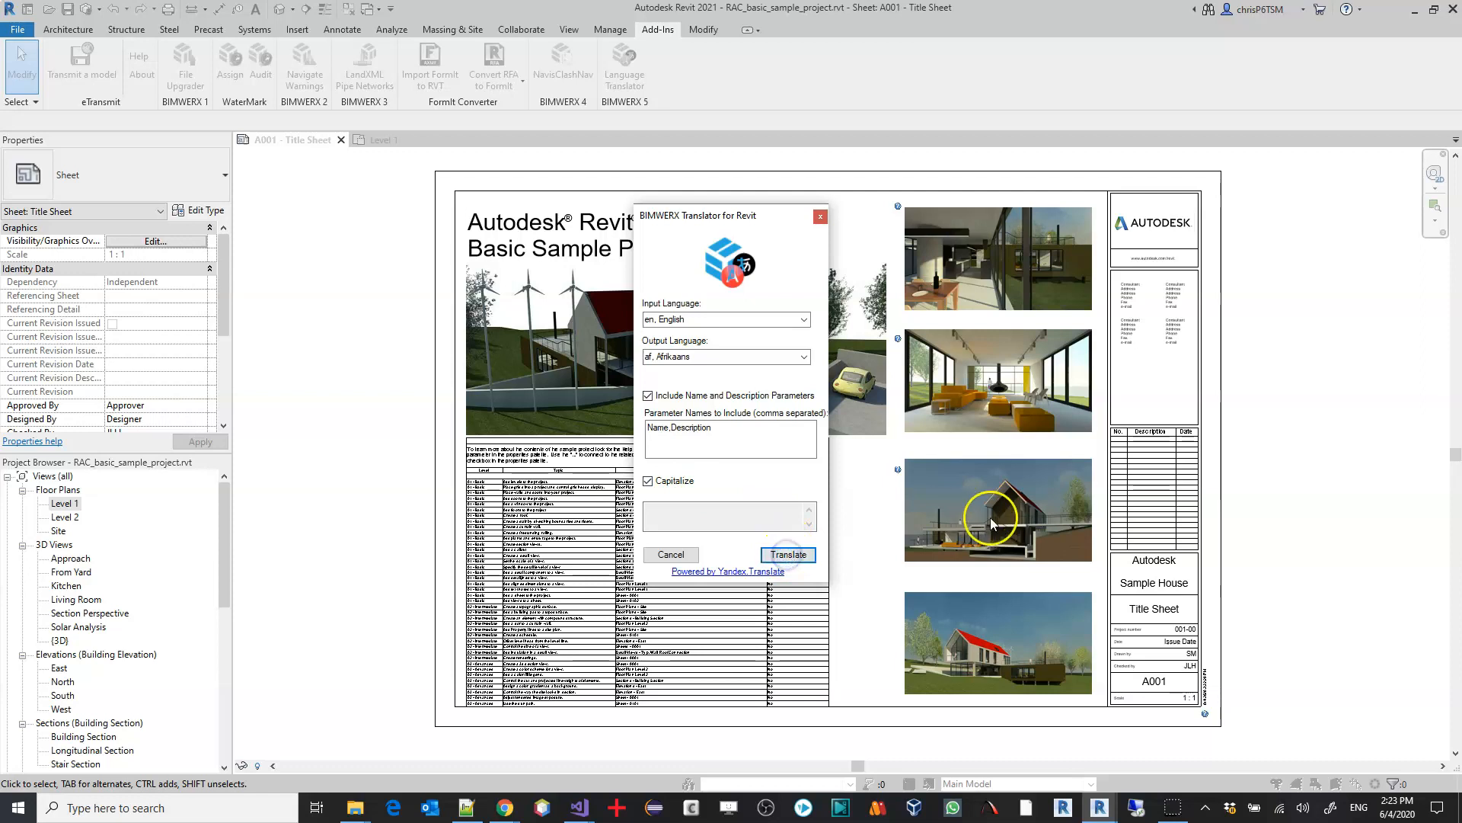
Translate 30 instances to Afrikaans, renaming matching level views to VLAK 1 and VLAK 2.
click(787, 554)
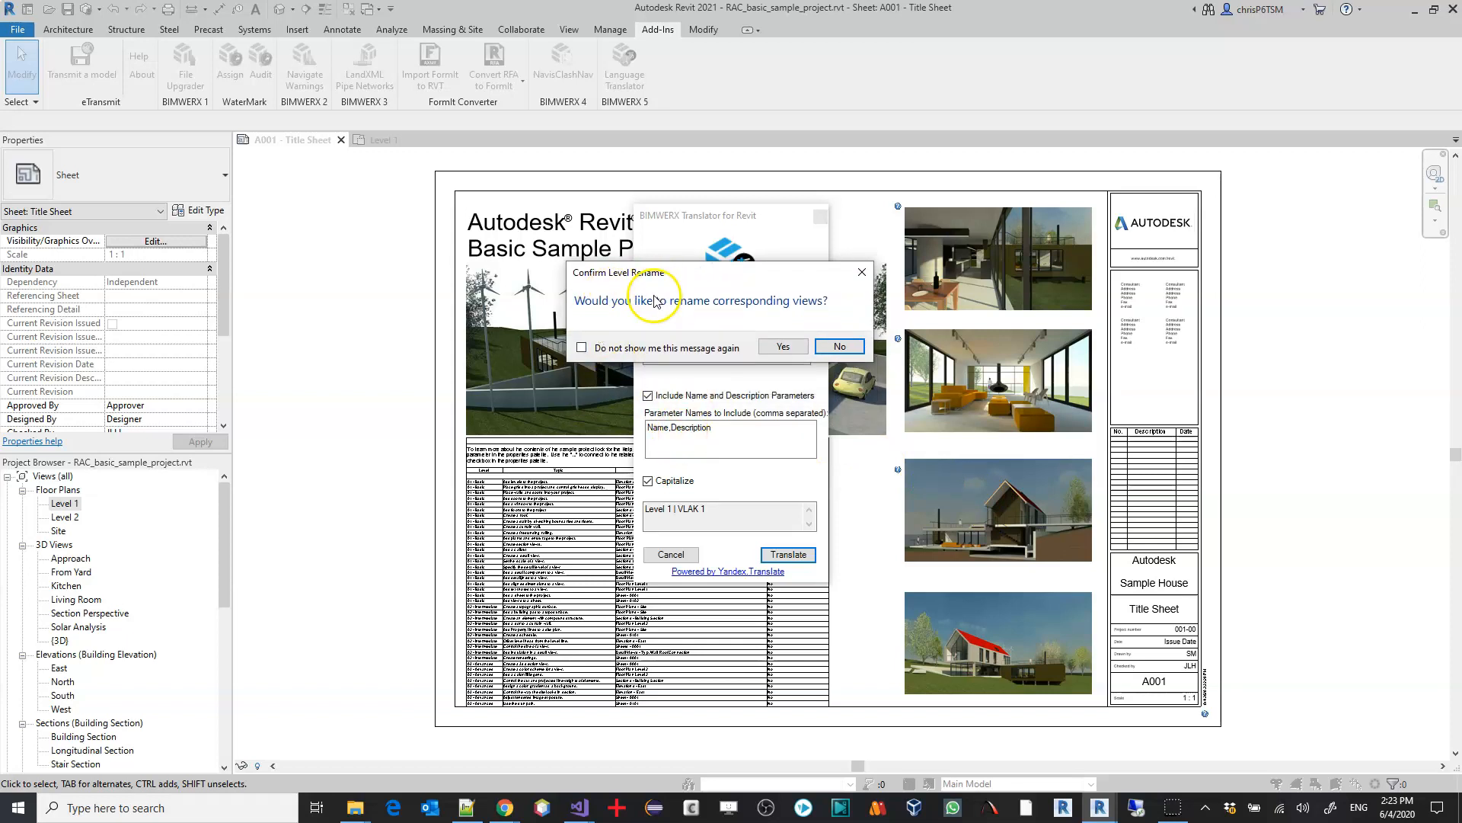
click(781, 345)
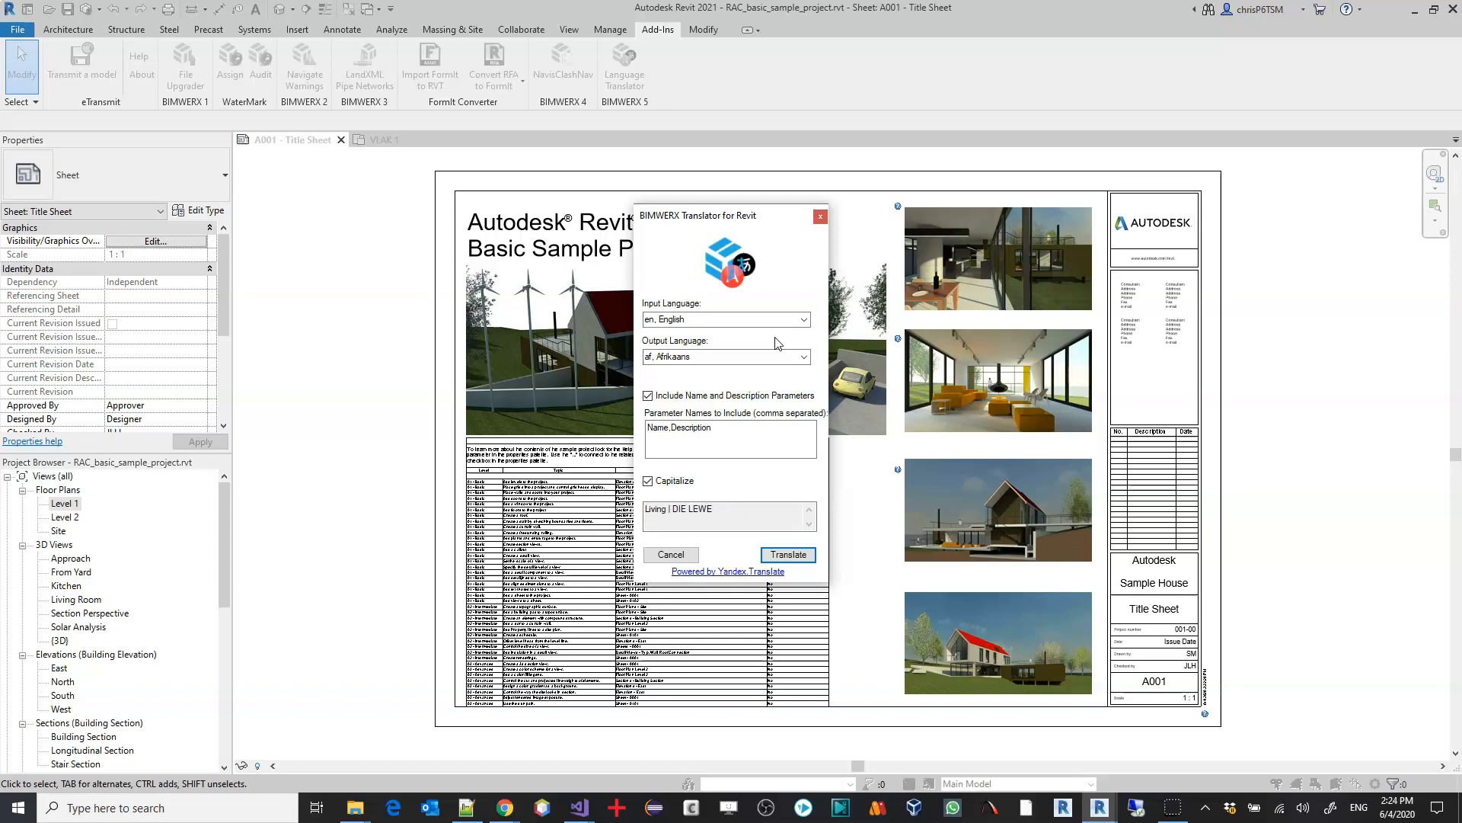
click(786, 553)
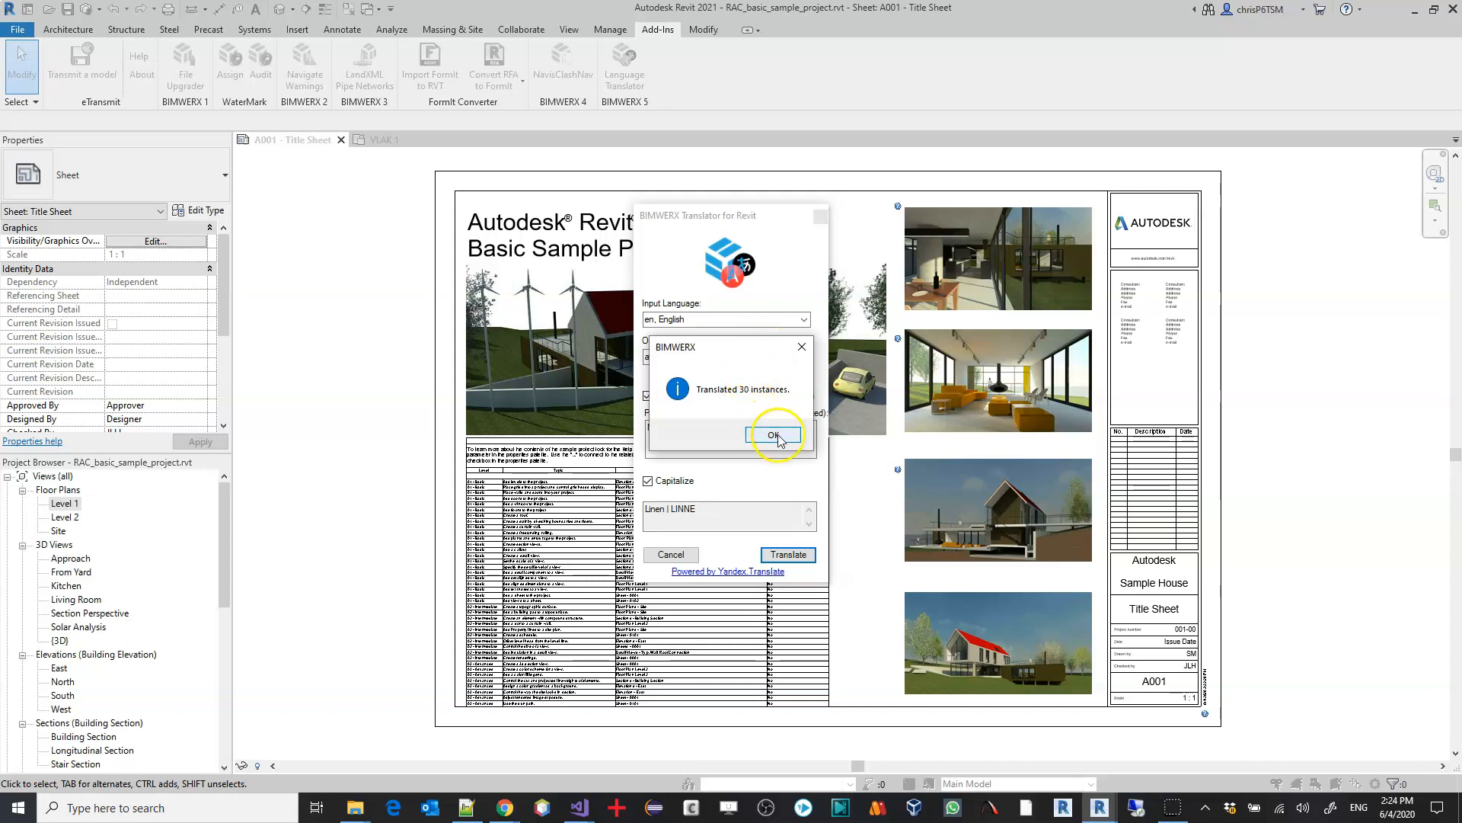
click(775, 436)
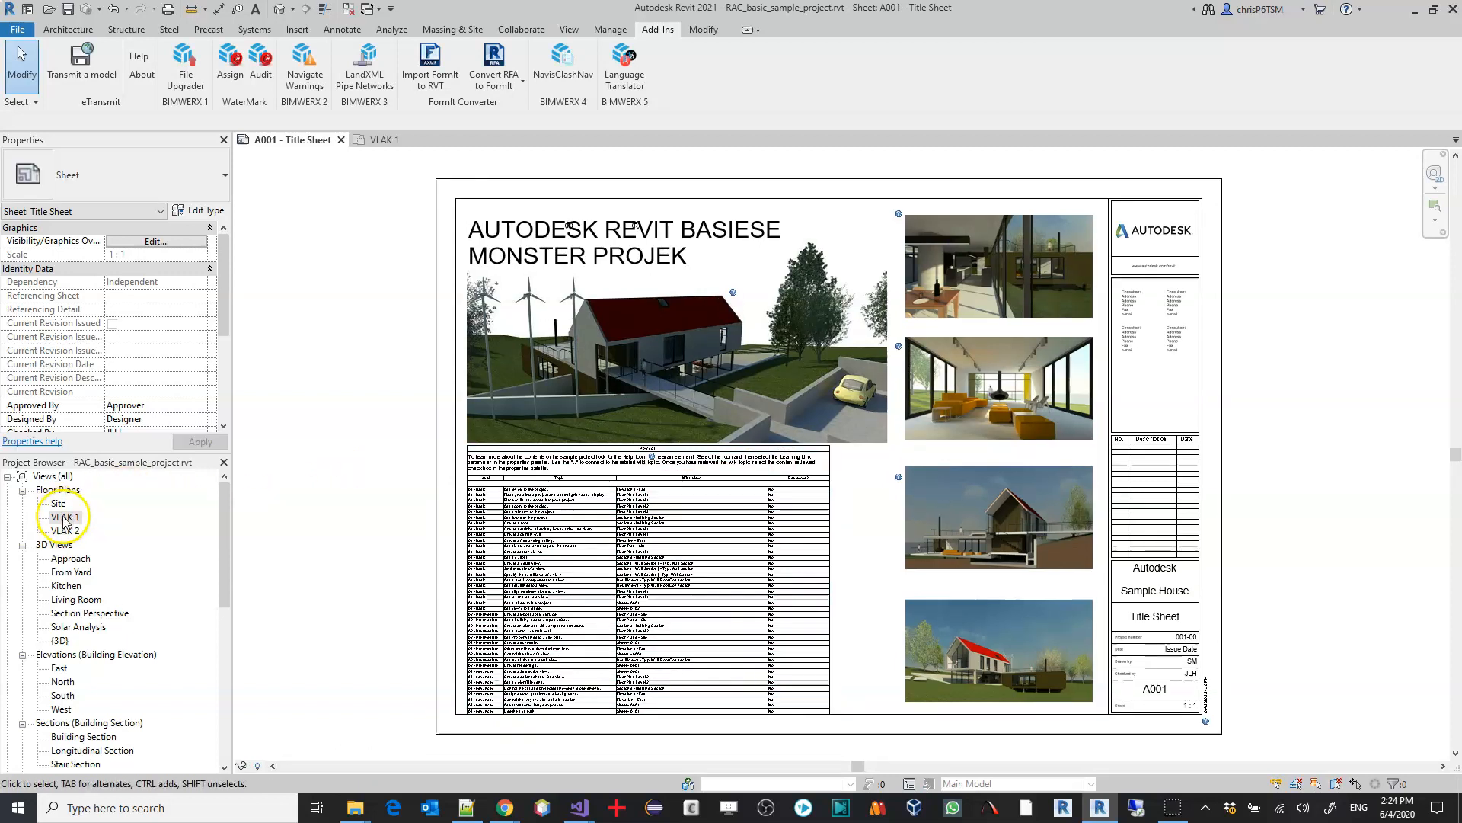
Review the VLAK 1 plan's Afrikaans room names: KOMBUIS & EETKAMER, DIE LEWE, WASGOED.
double_click(64, 517)
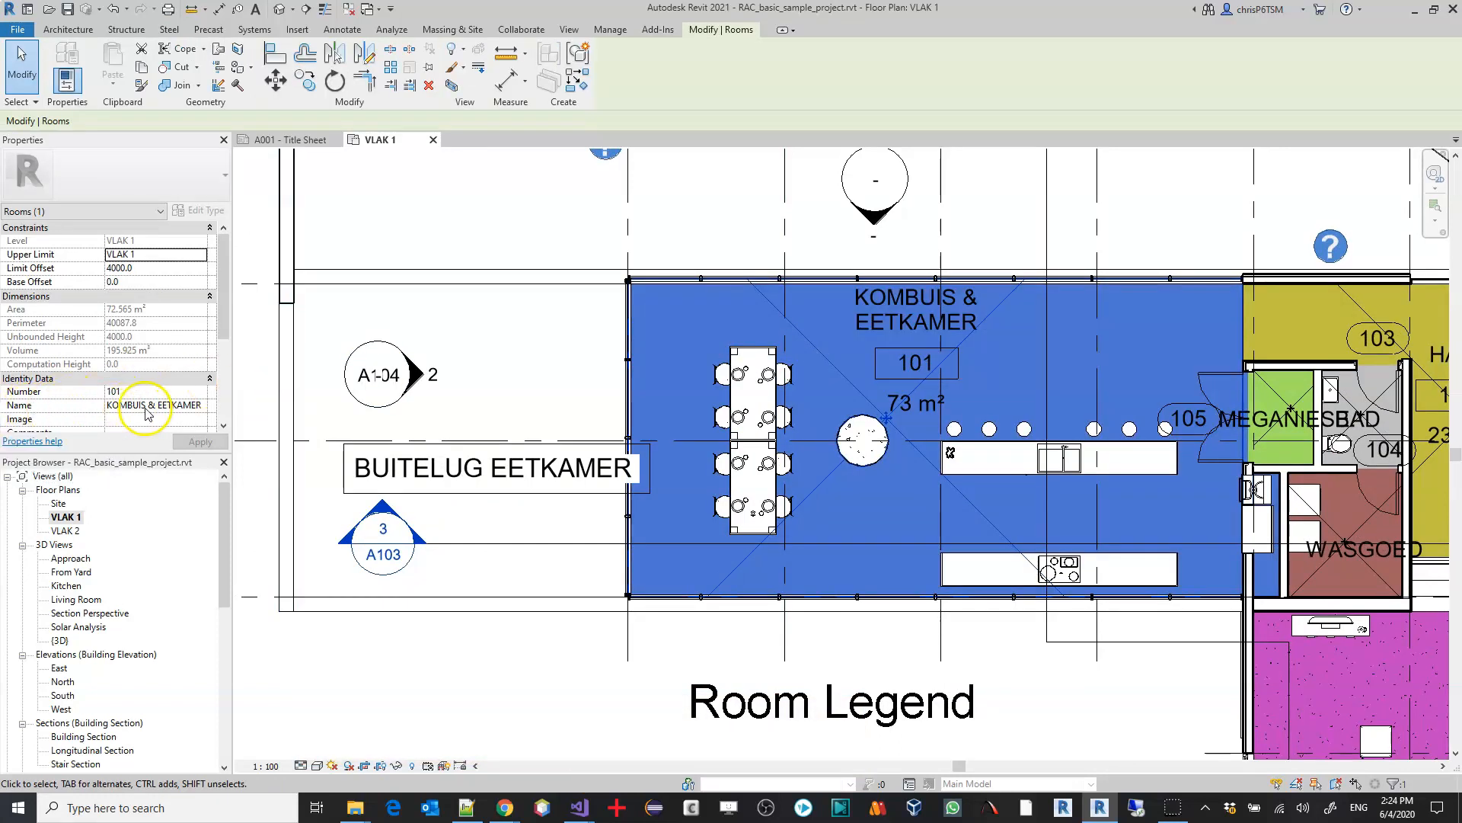
scroll(down, 3)
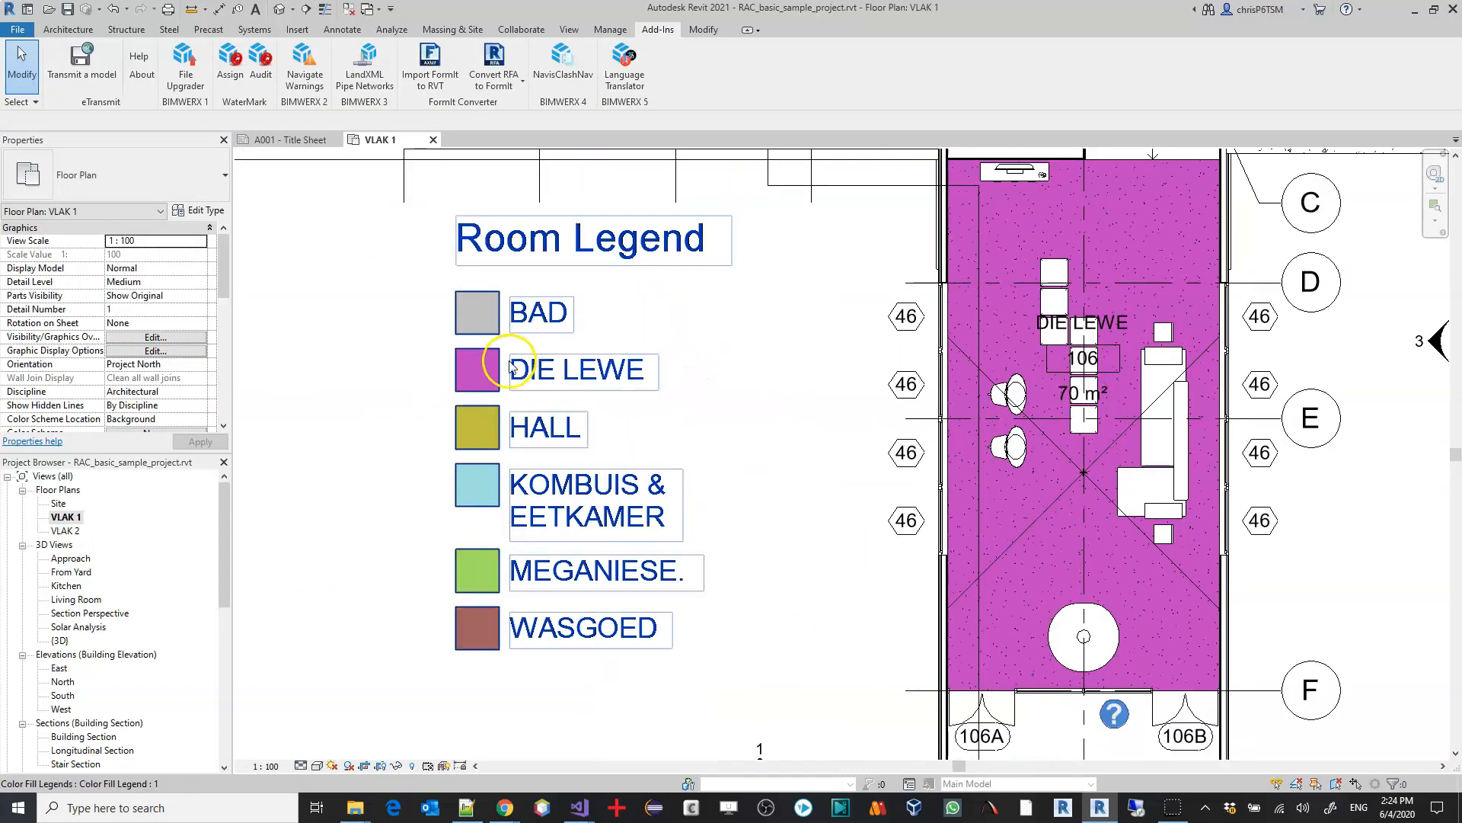
click(509, 370)
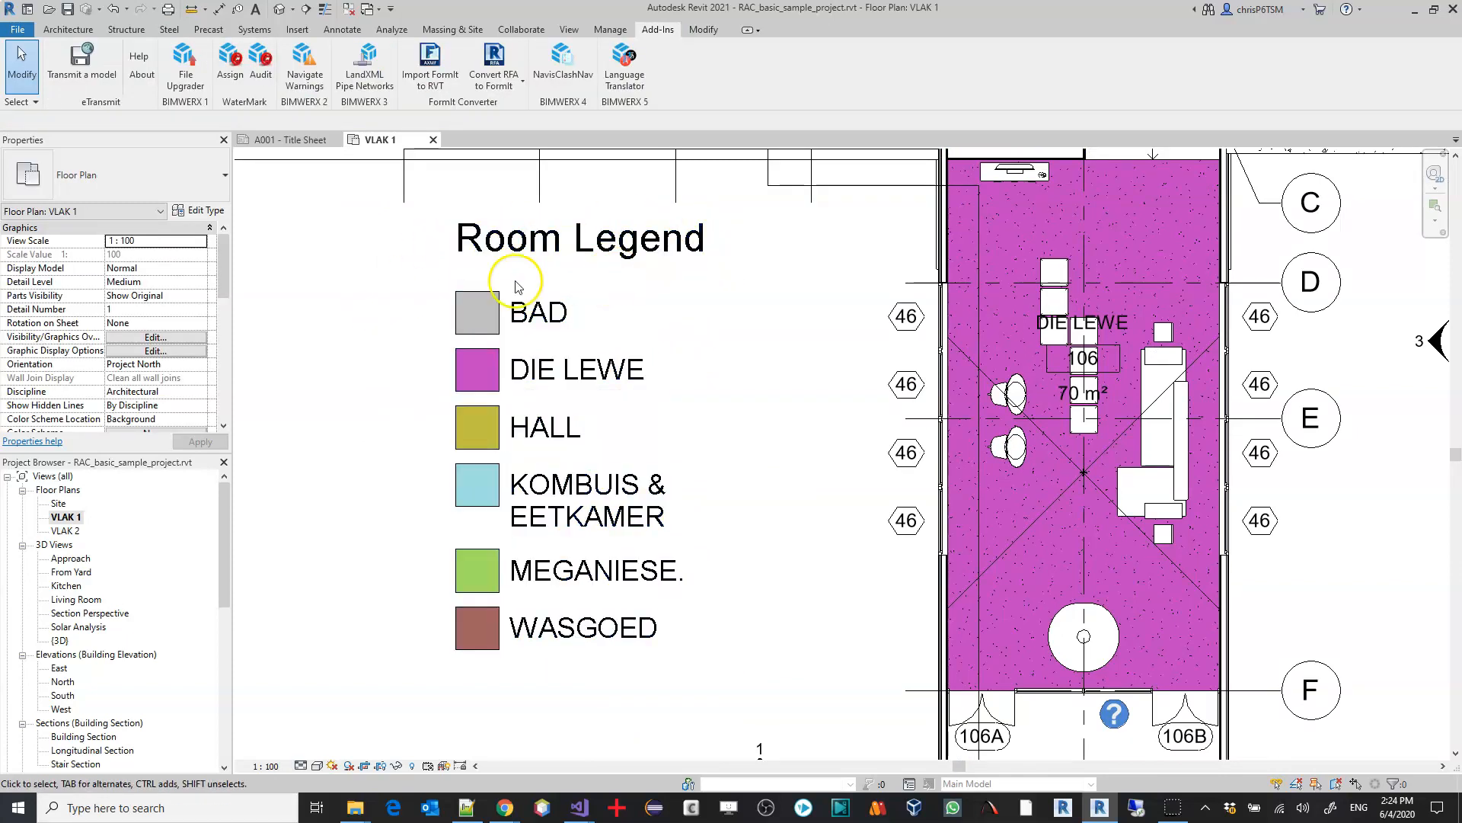
mouse_move(491, 531)
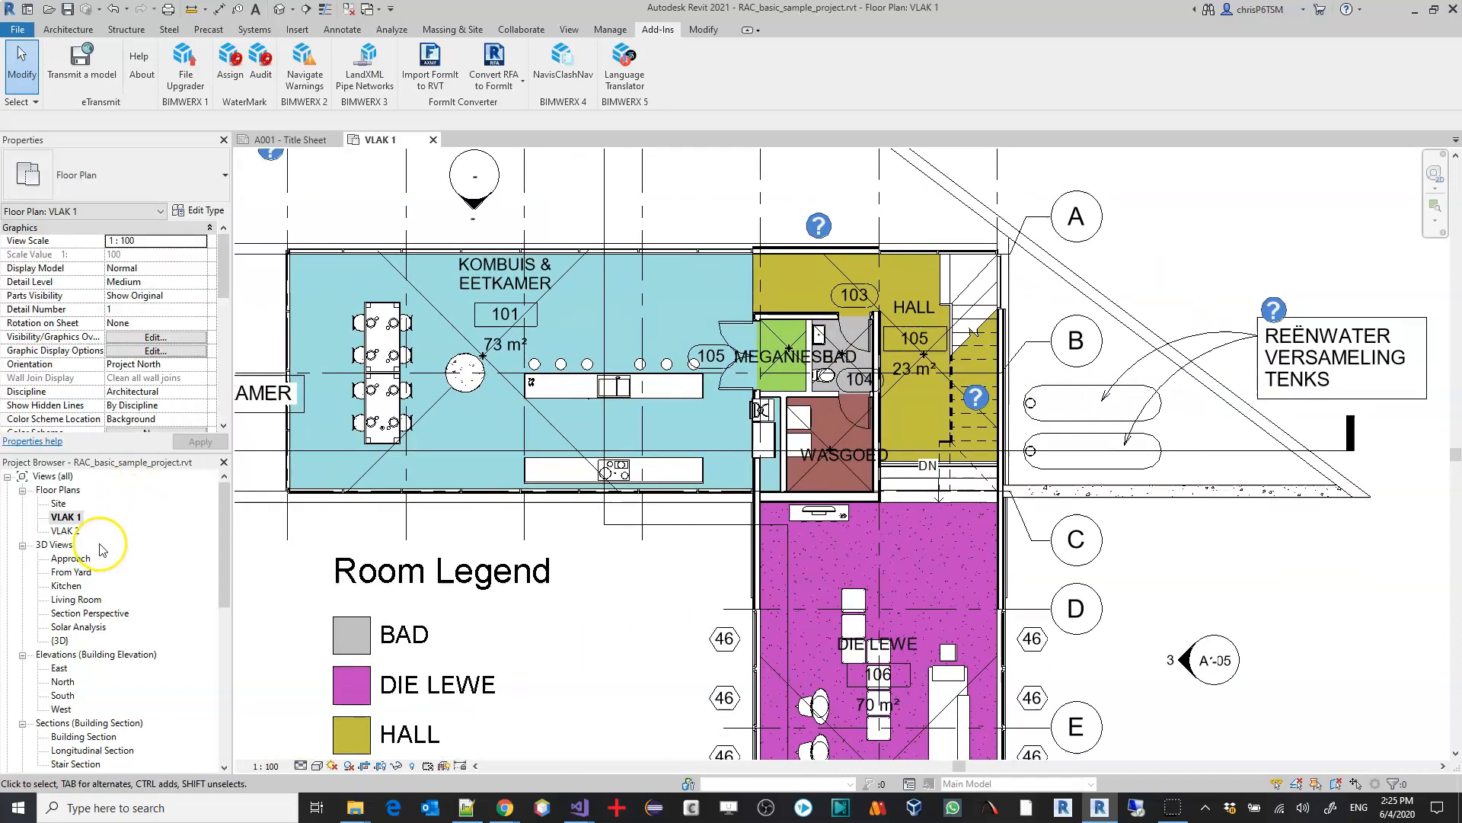
click(62, 558)
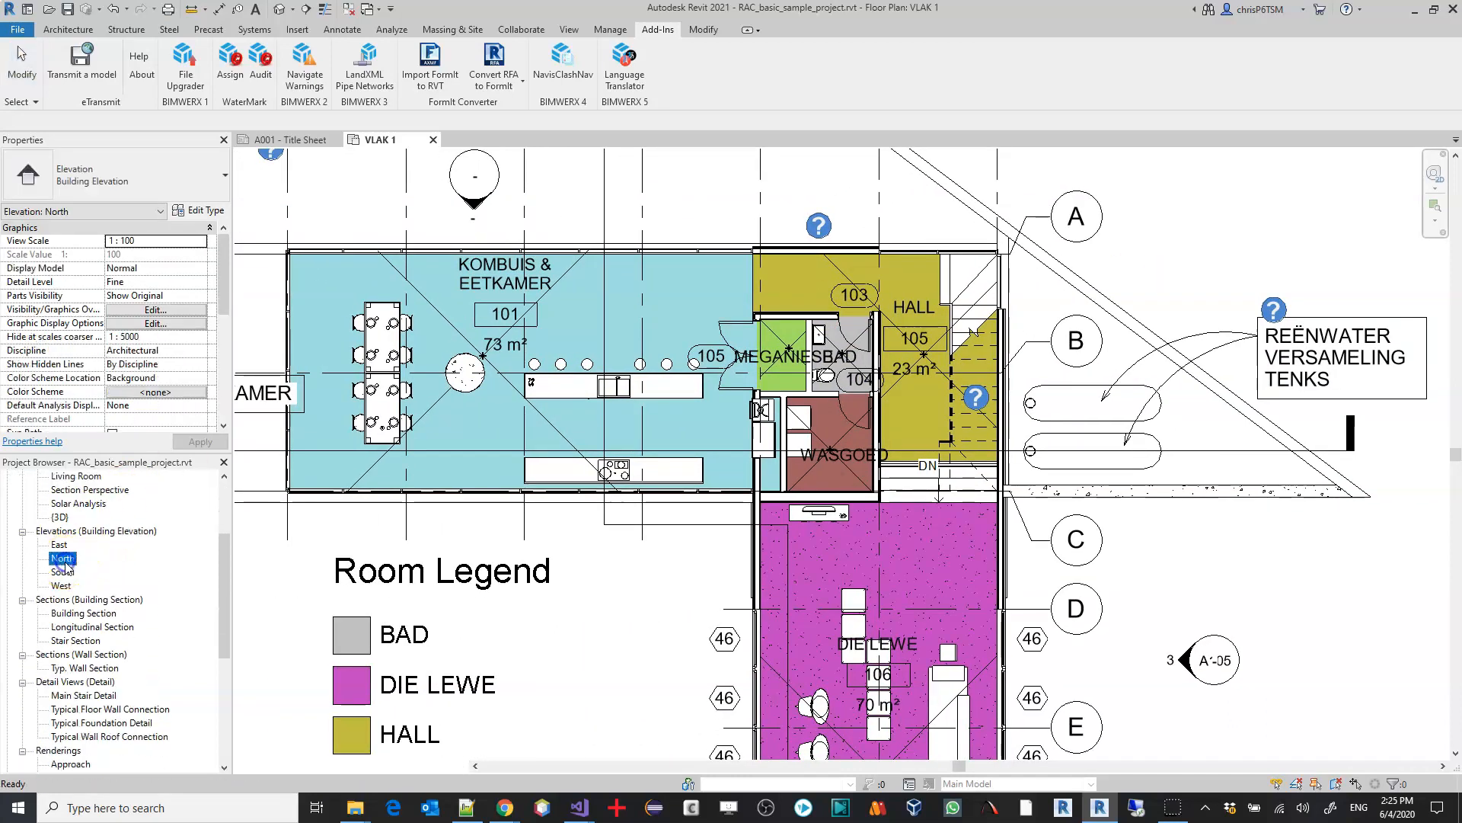
Open the North elevation (levels DAK LYN, PLAFON, STIGTING) and the Planting Schedule.
double_click(61, 558)
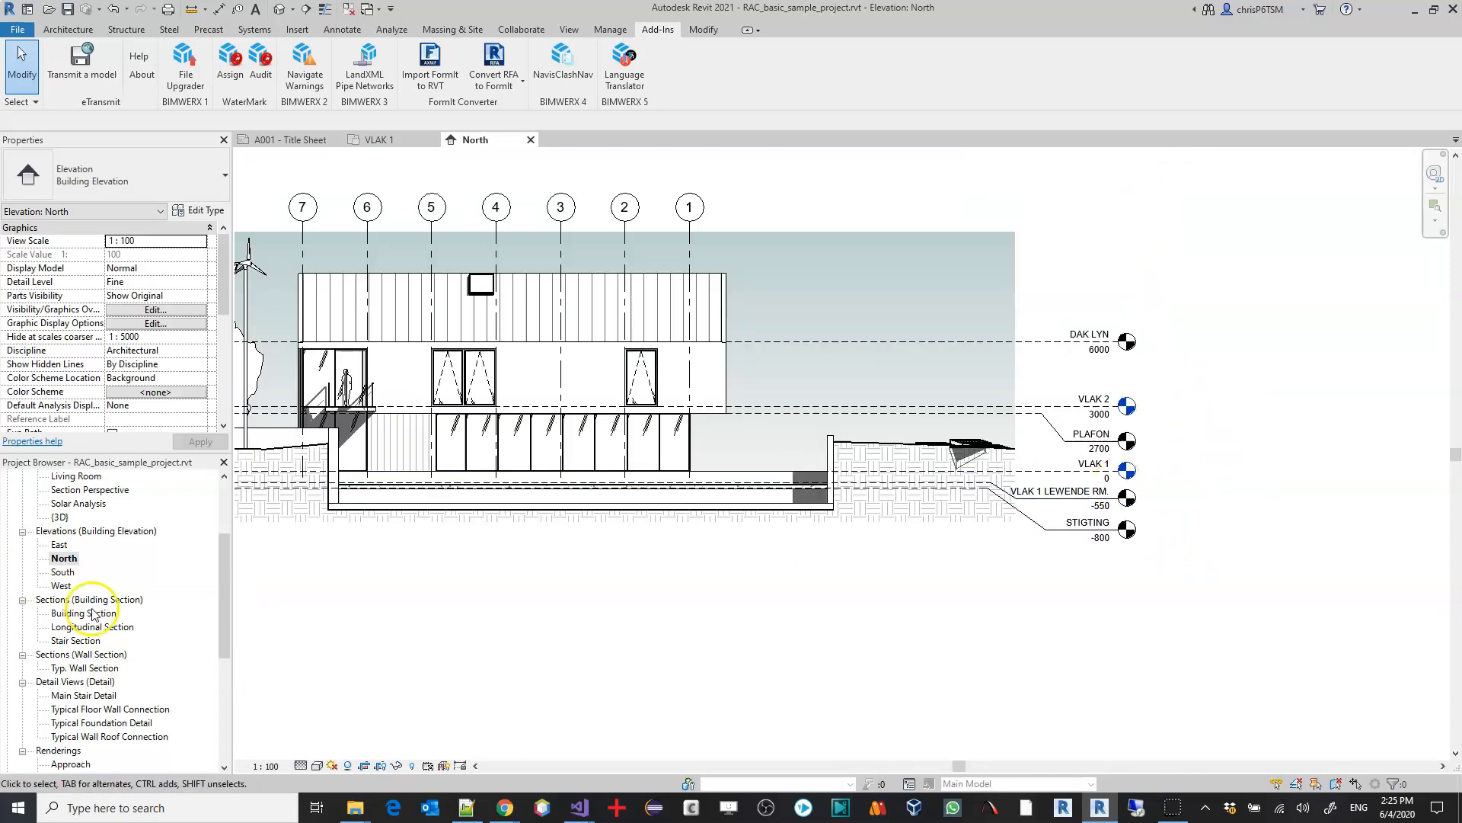
scroll(down, 3)
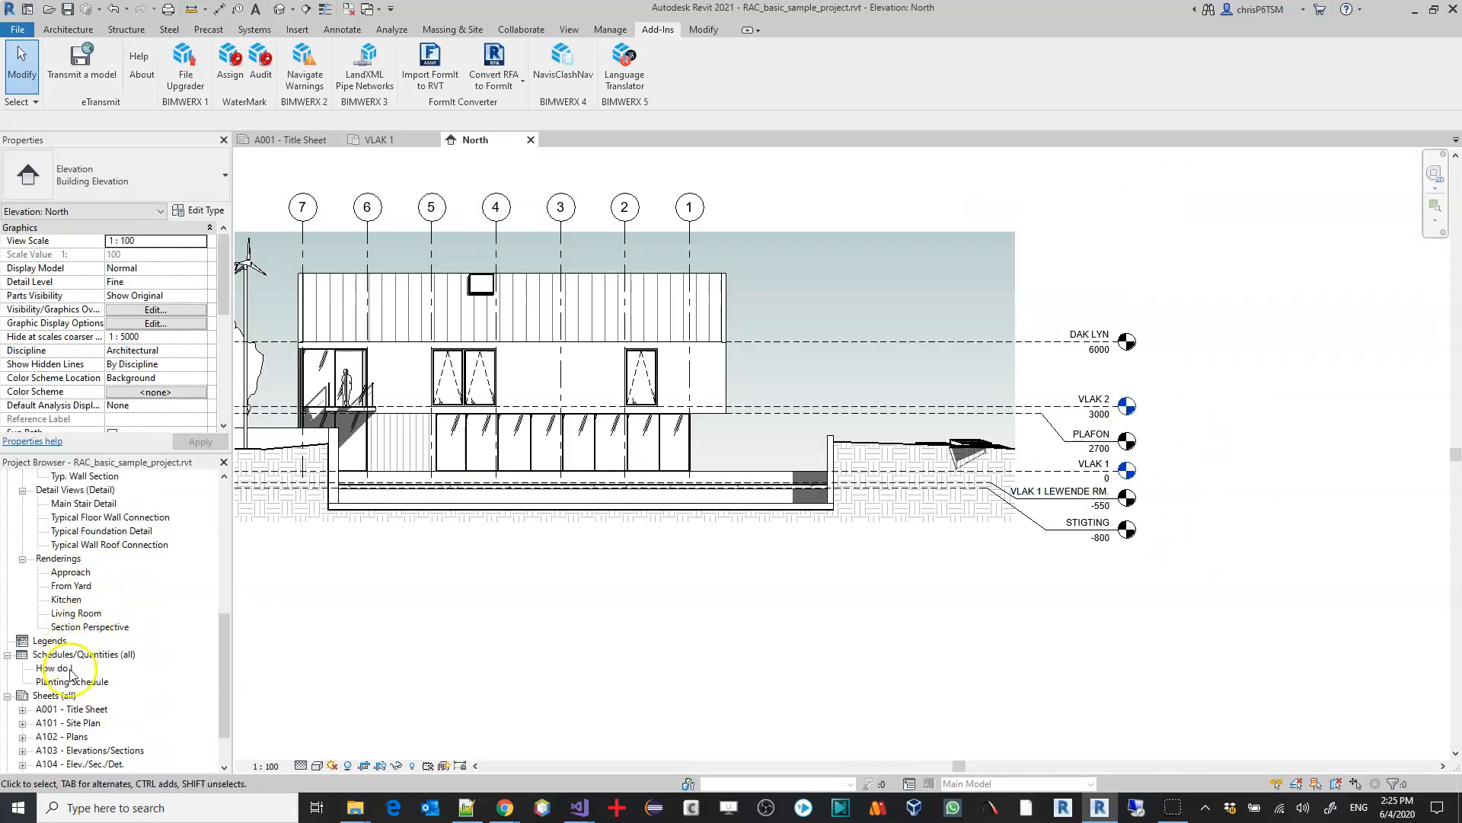
double_click(73, 681)
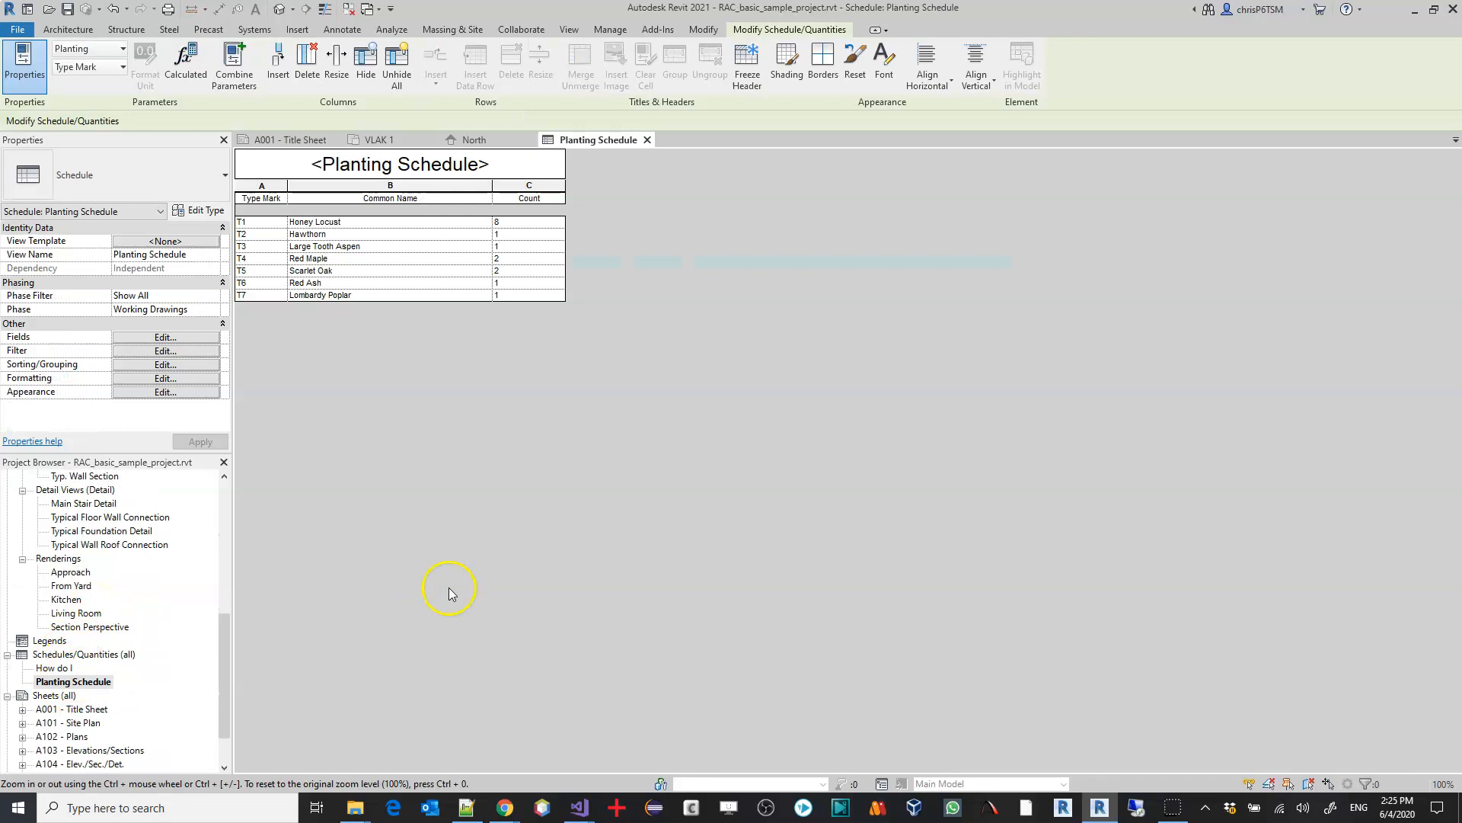
mouse_move(348, 377)
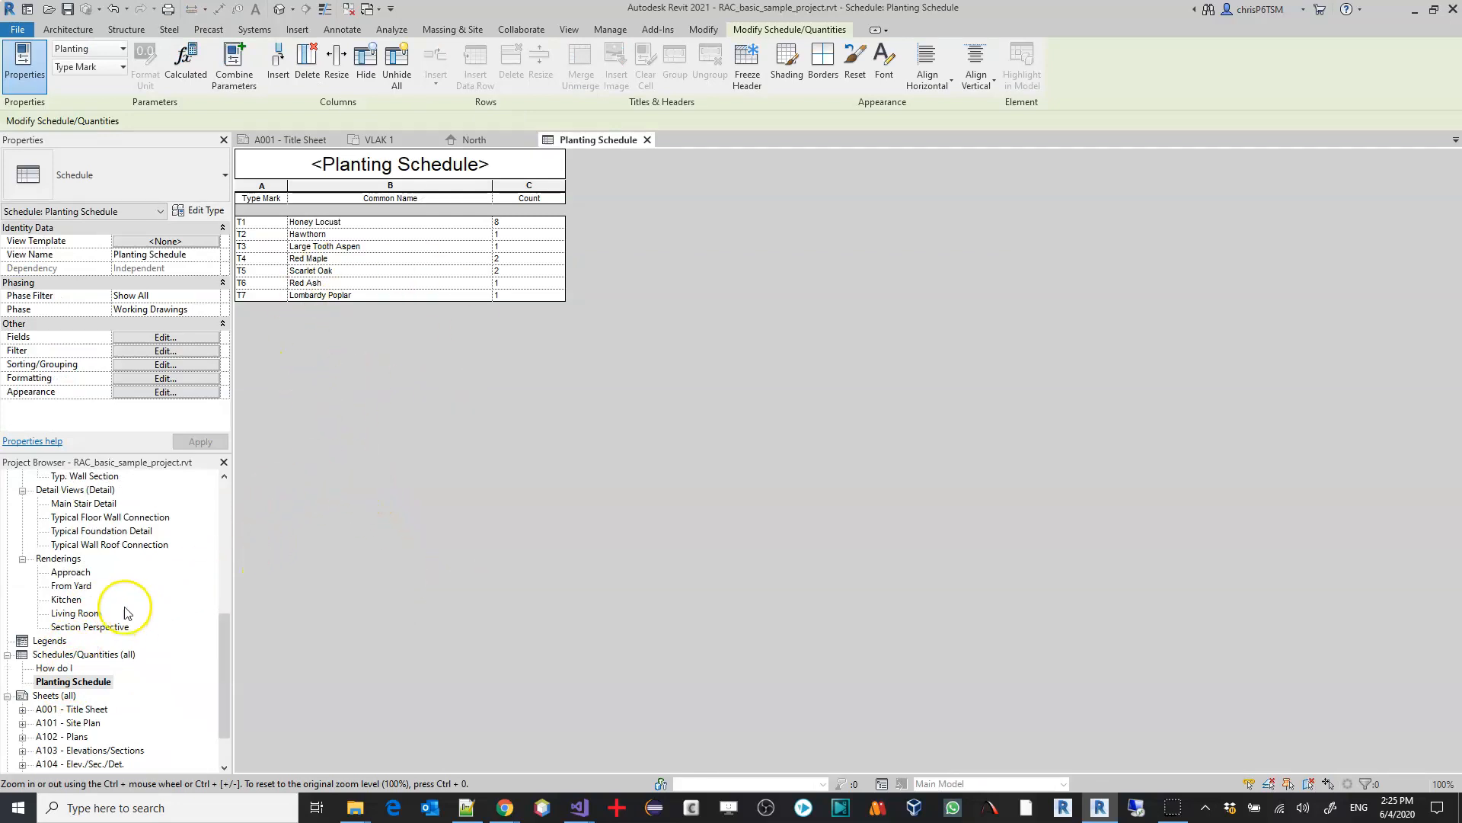
mouse_move(80, 602)
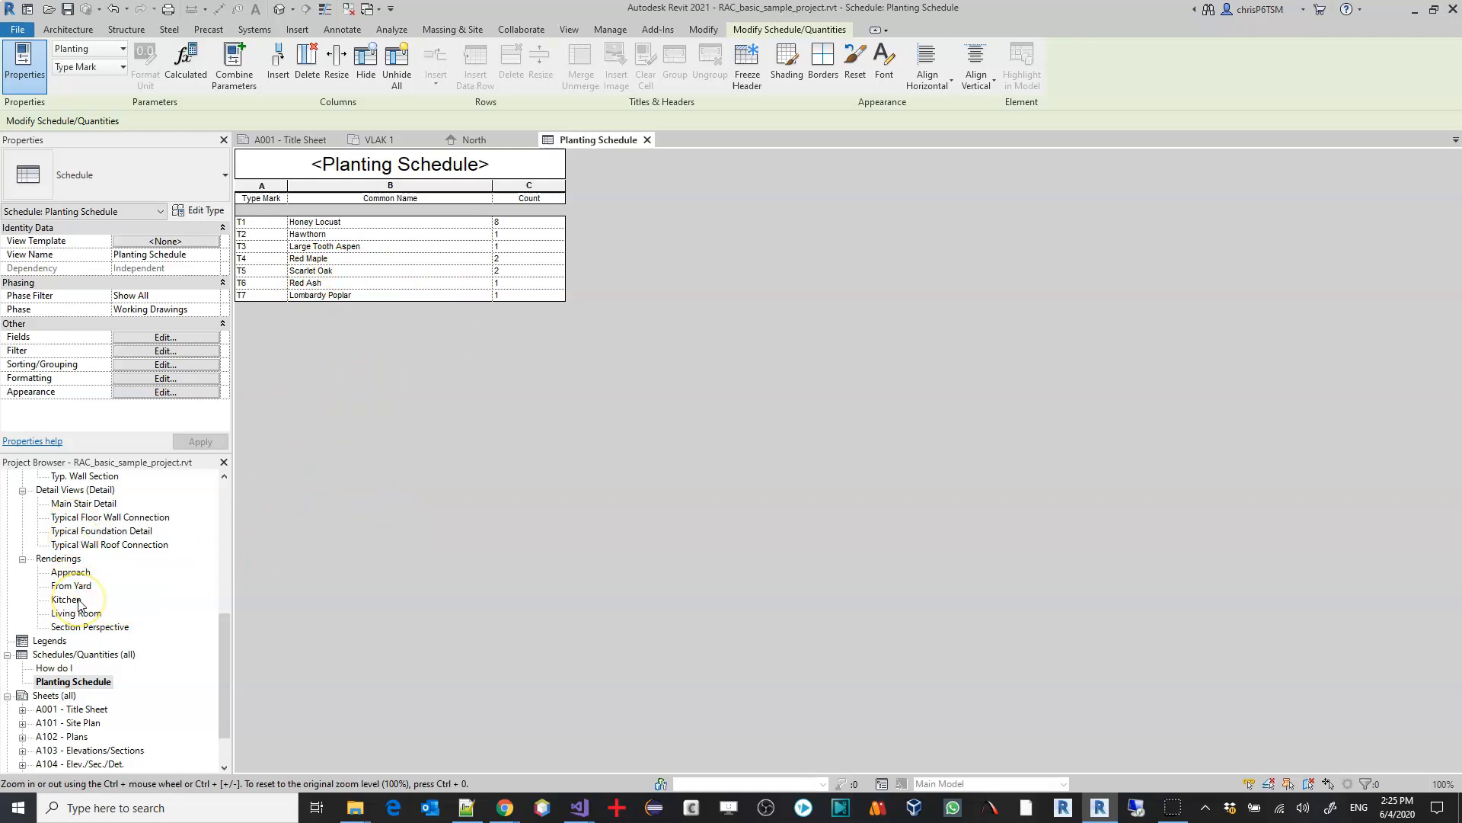